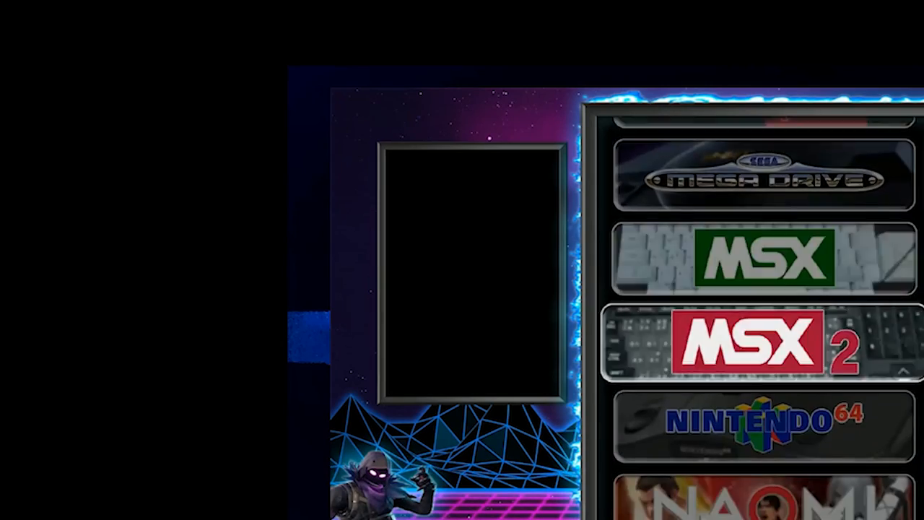
- Scroll the systems wheel past MSX2, Naomi and Oric until it rests on Kodi
scroll("down", 3)
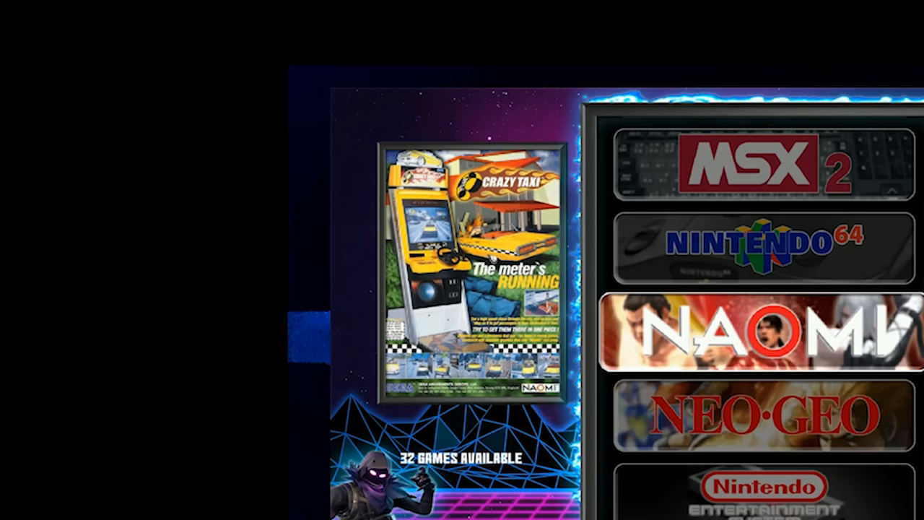
scroll("down", 3)
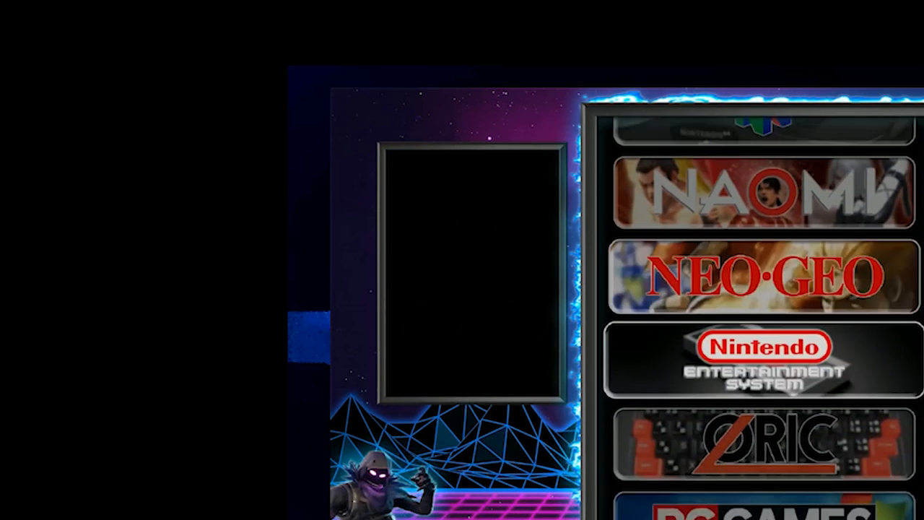
scroll("down", 3)
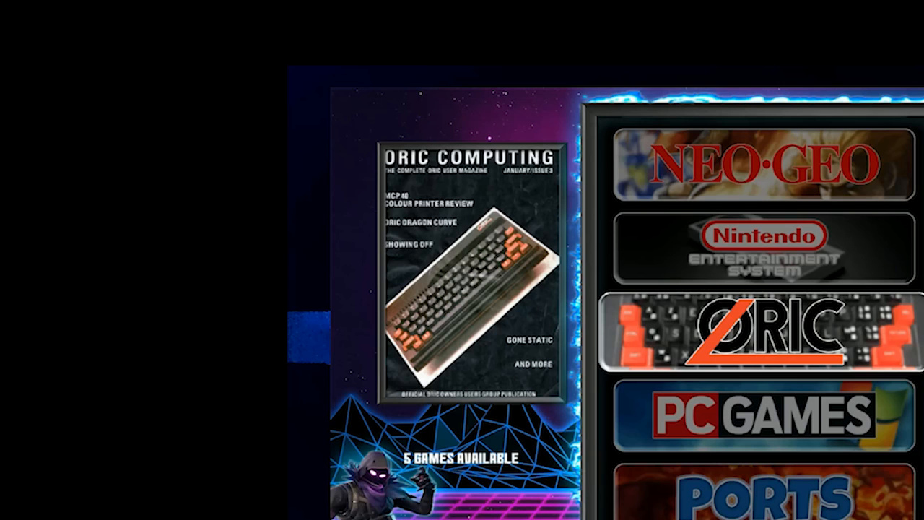
scroll("down", 3)
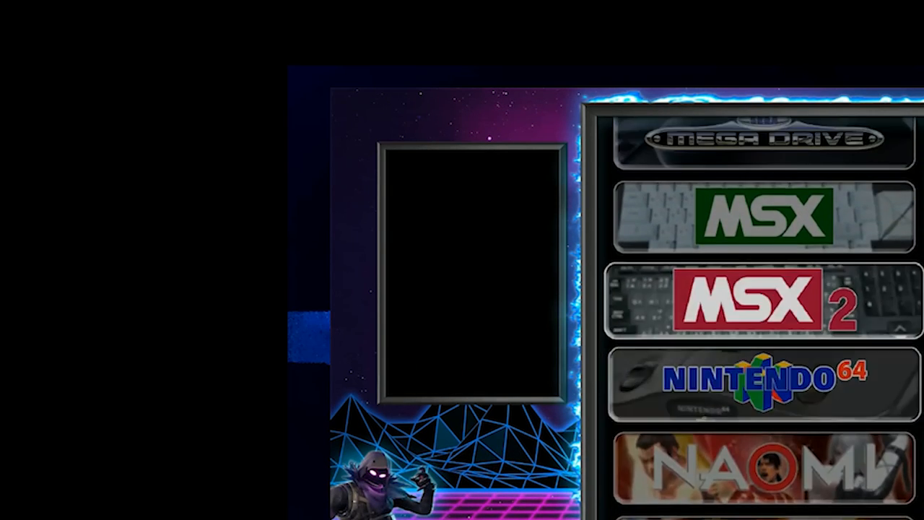
scroll("down", 3)
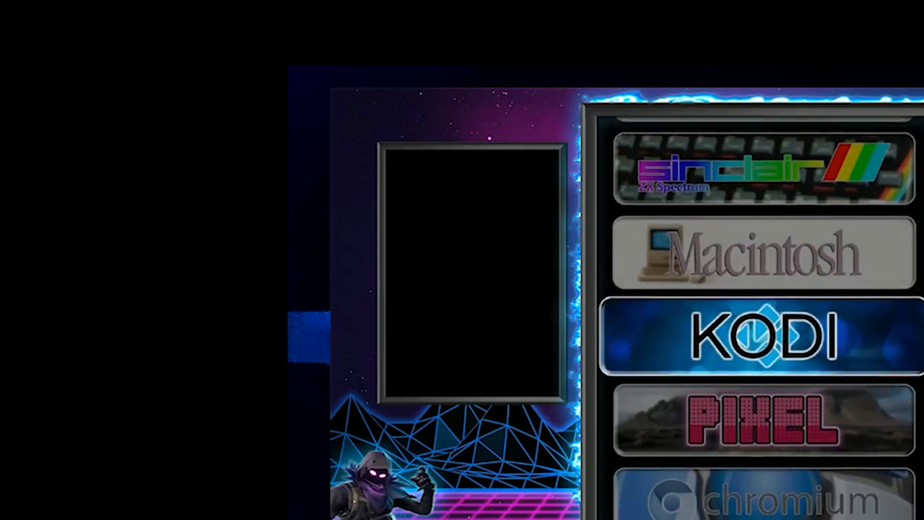
- Scroll past Pixel, Chromium and Steam to Open Beats of Rage and enter its game list
scroll("down", 3)
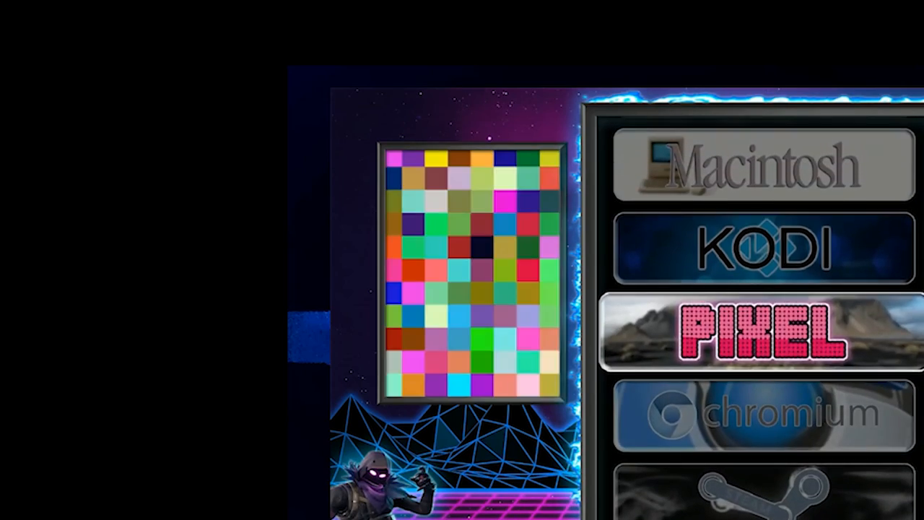
scroll("down", 3)
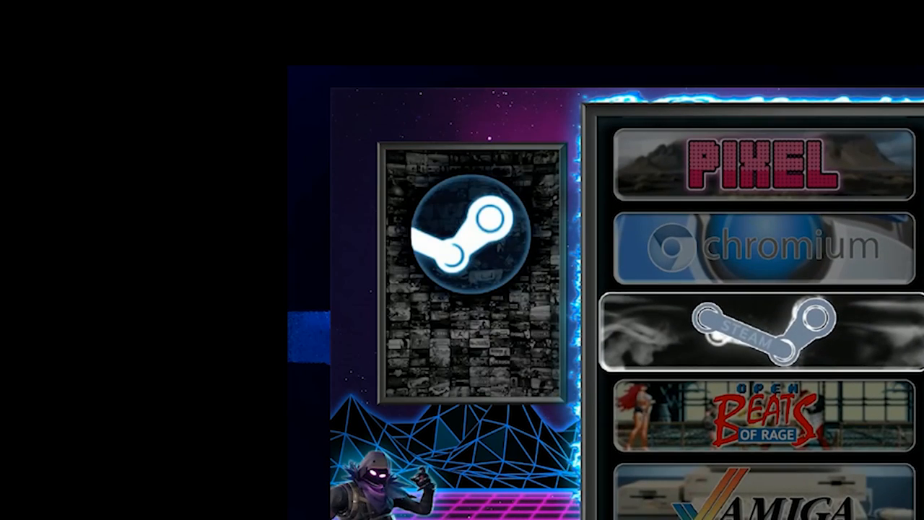
scroll("down", 3)
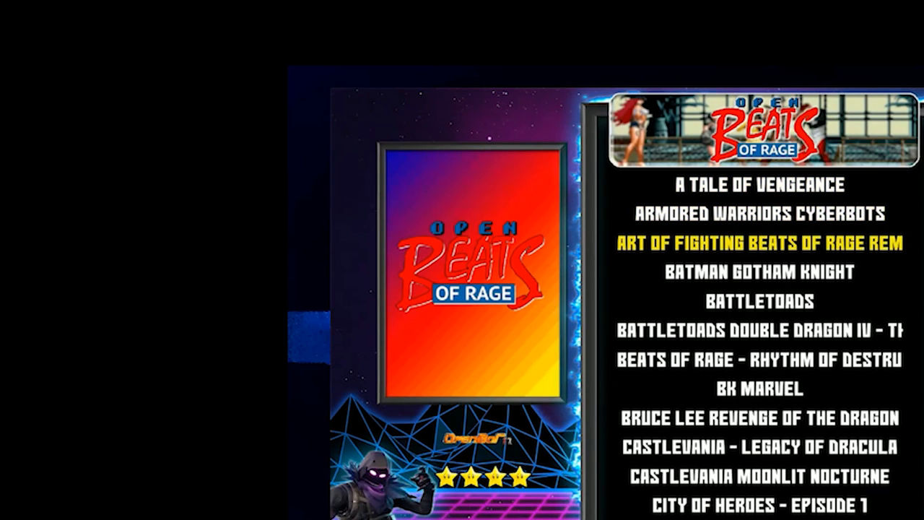
- Browse down the OpenBOR game list past Battletoads, then go back to the systems wheel
key("down")
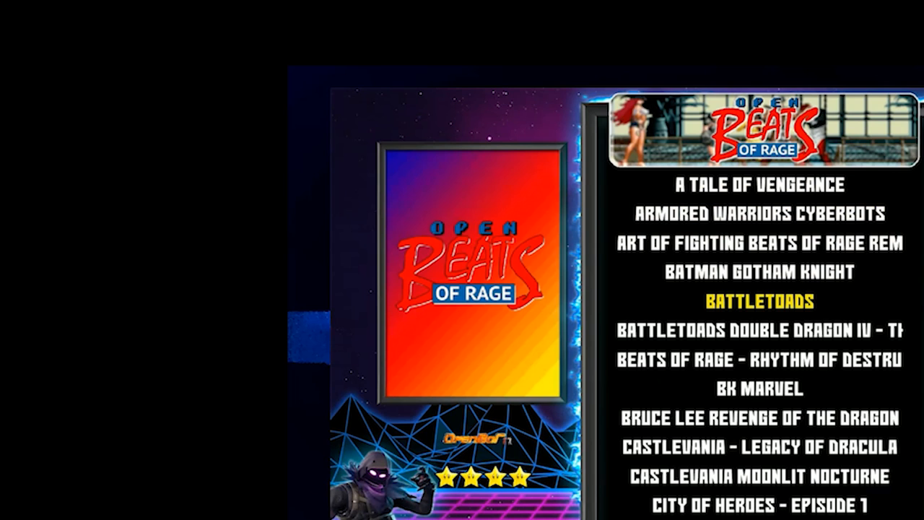
scroll("down", 3)
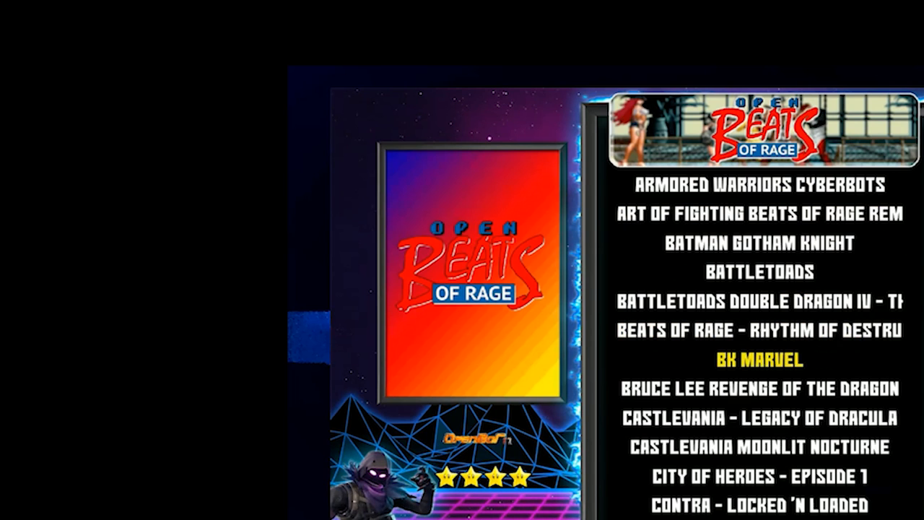
scroll("down", 3)
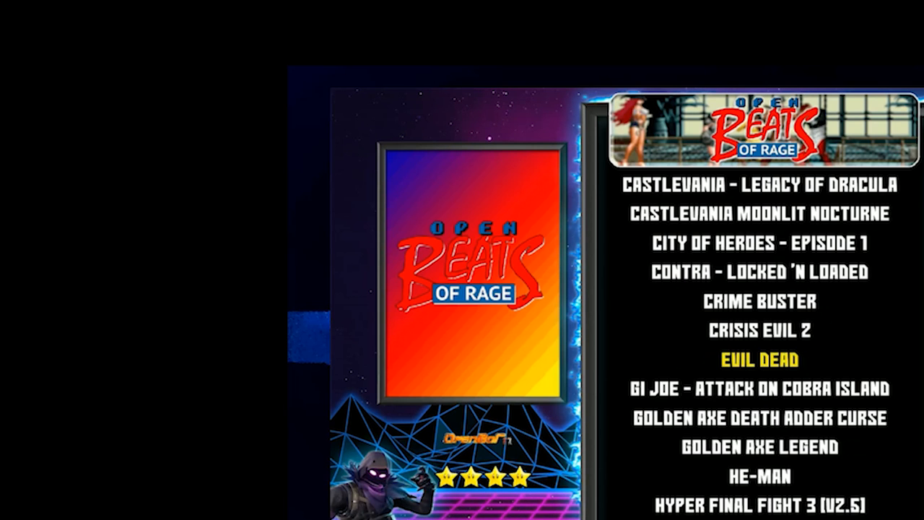
key("enter")
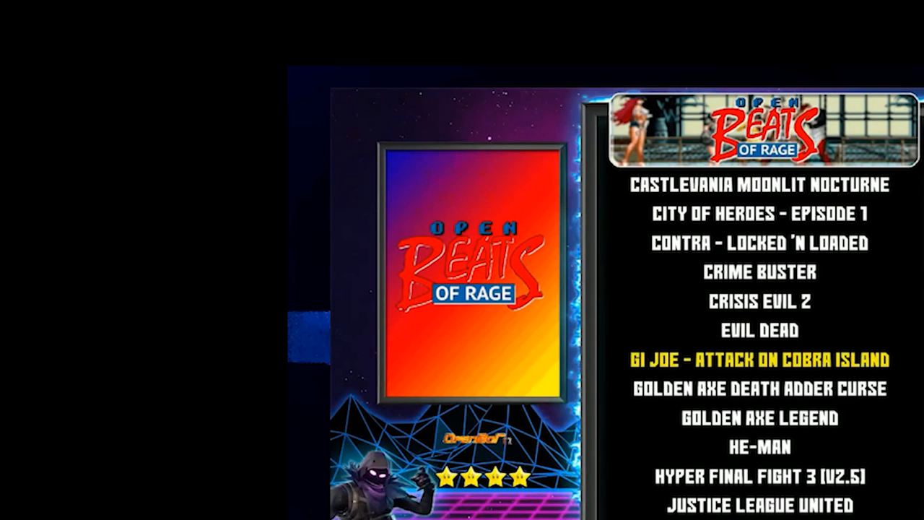
scroll("down", 3)
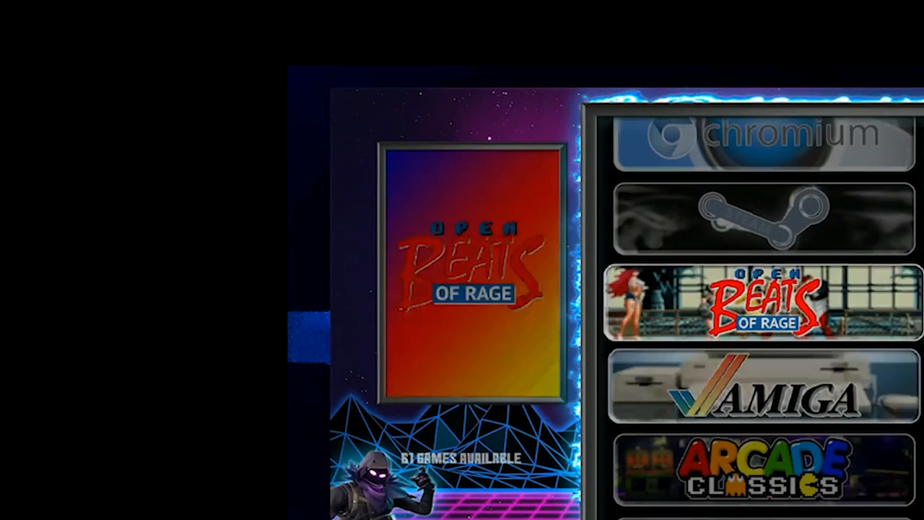
- Scroll the wheel to OPTIONS and enter its tools submenu with Audio Tools, Visual Tools and RetroPie Setup
scroll("down", 3)
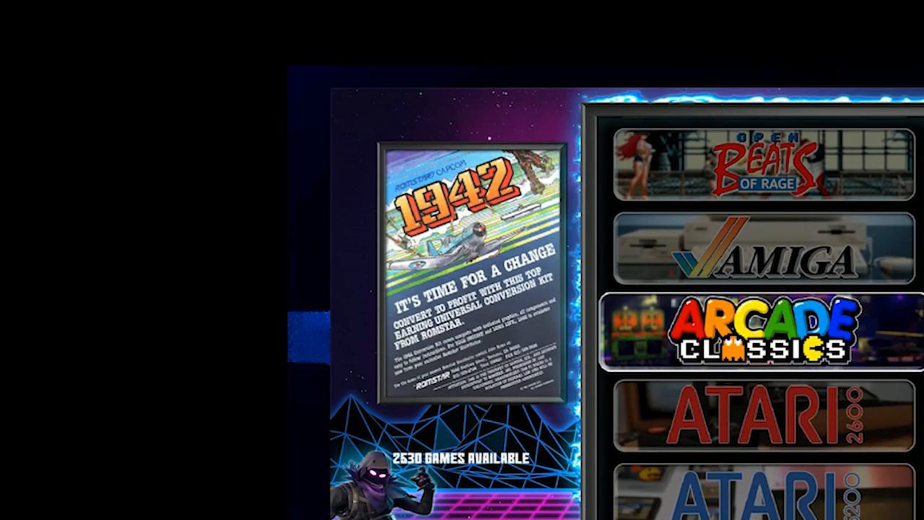
scroll("down", 3)
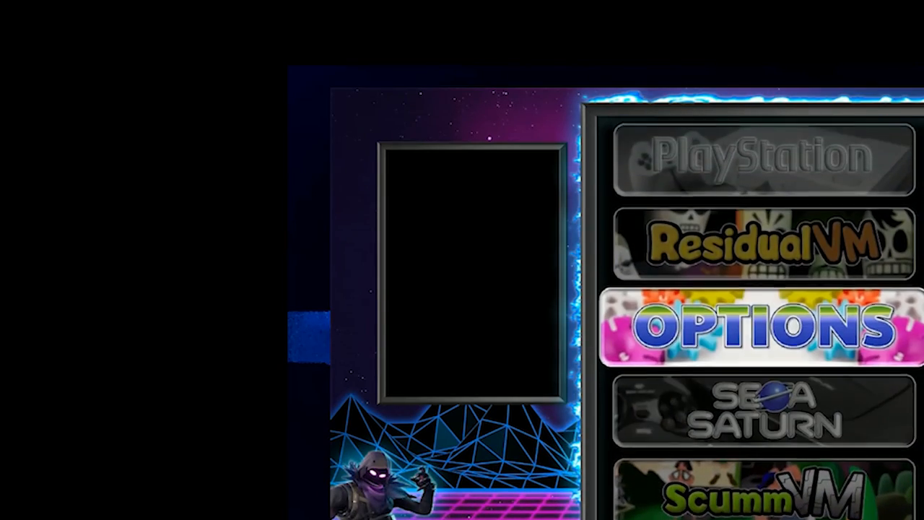
scroll("down", 3)
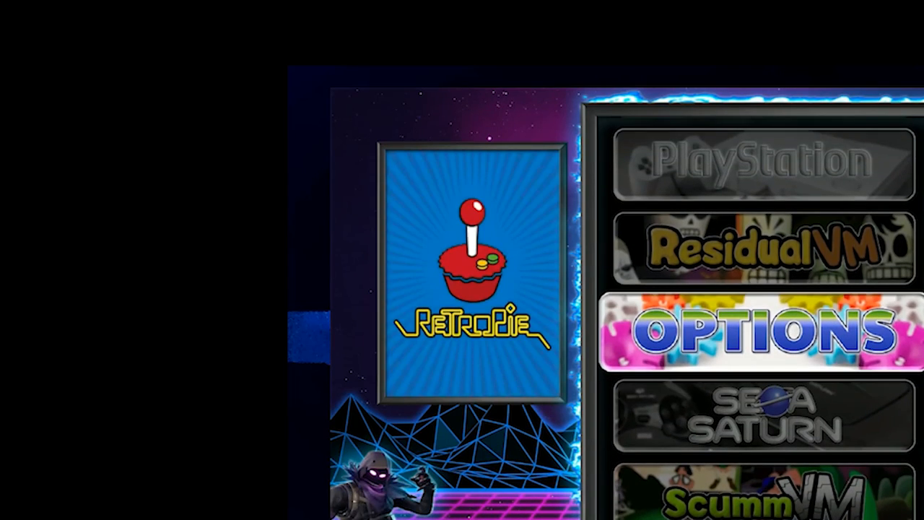
scroll("down", 3)
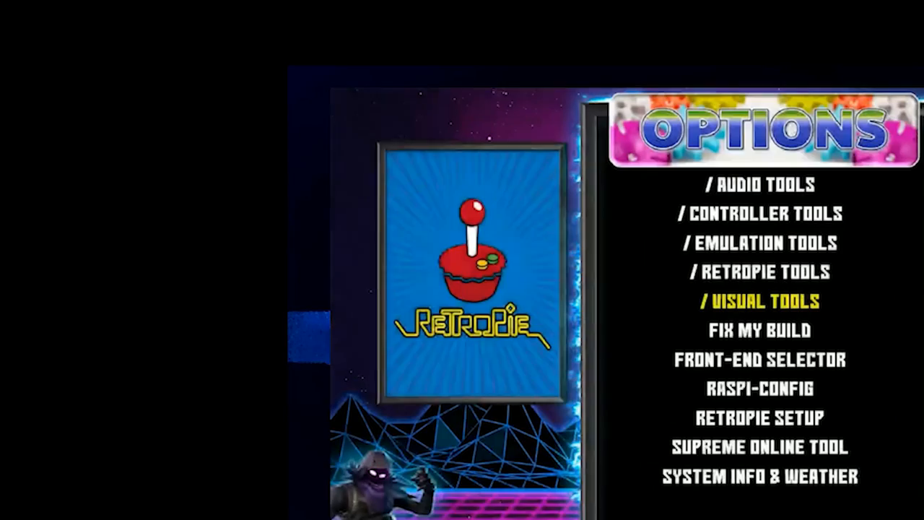
- Move down the tools list to Front-End Selector and launch its boot menu
key("down")
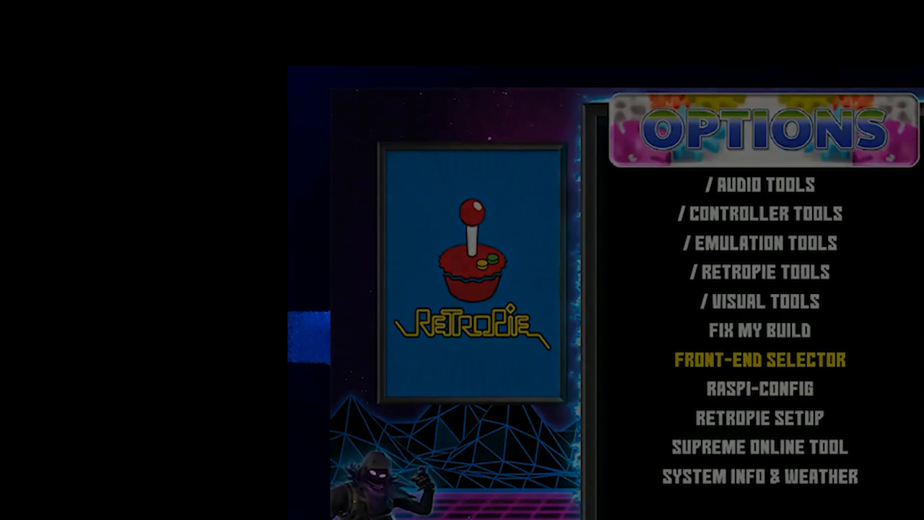
left_click(760, 358)
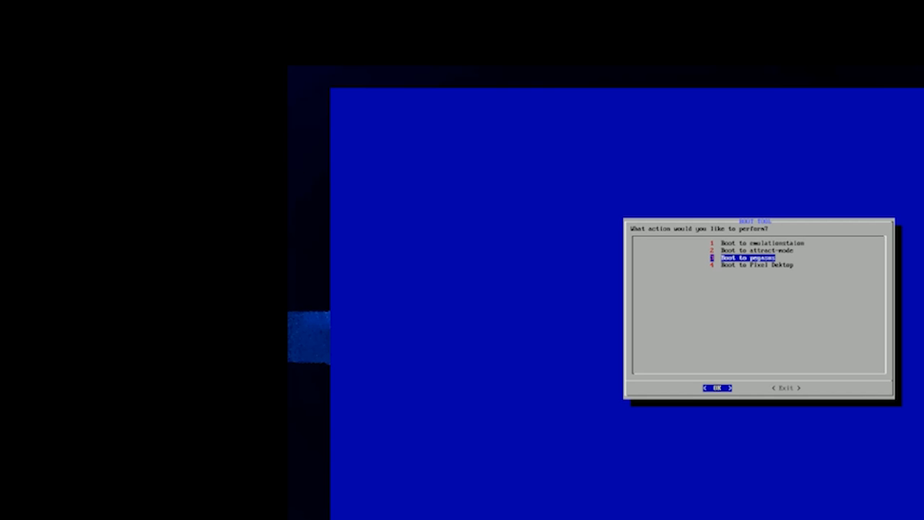
- Choose 'Boot to pegasus' and confirm so the Pegasus front-end starts
left_click(716, 386)
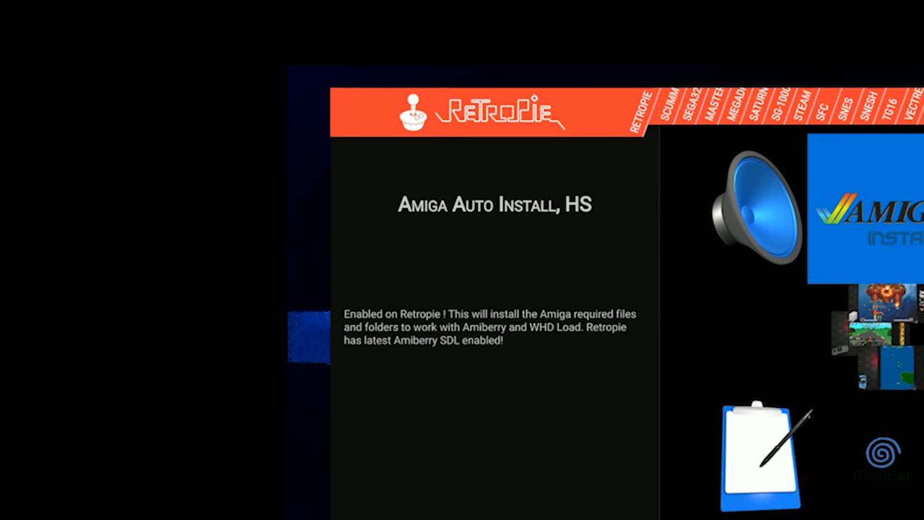
- Browse the Genesis 32X game grid, then switch systems until Super Nintendo shows Adventures of Yogi Bear
scroll("down", 3)
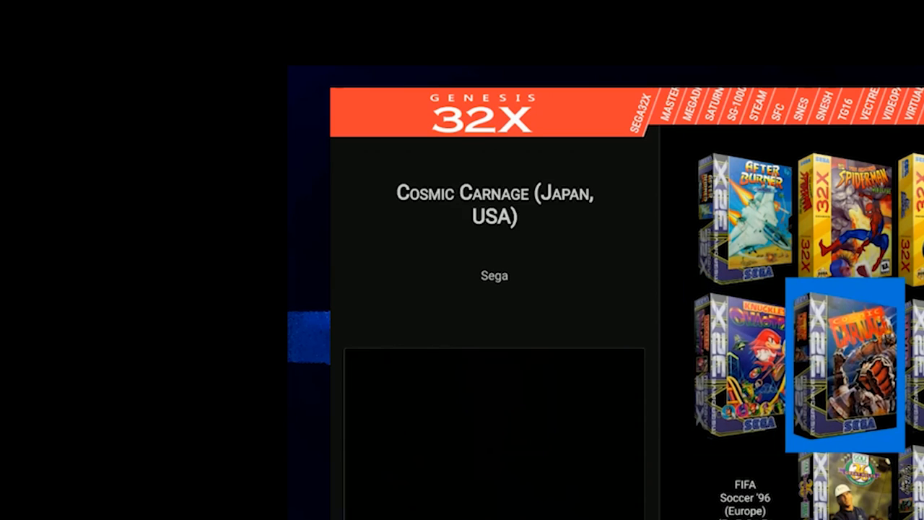
scroll("down", 3)
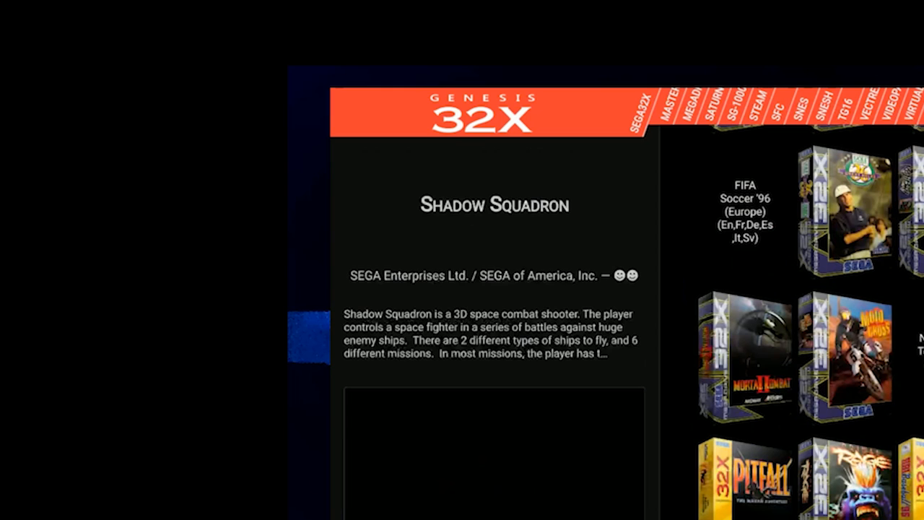
scroll("down", 3)
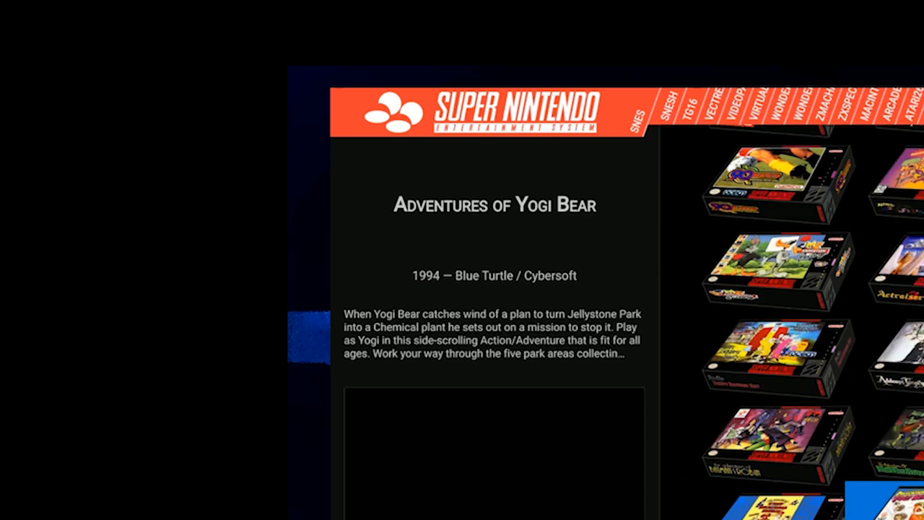
- Switch to the Videopac collection, browse its games, then bring up the Pegasus Settings screen
left_click(886, 274)
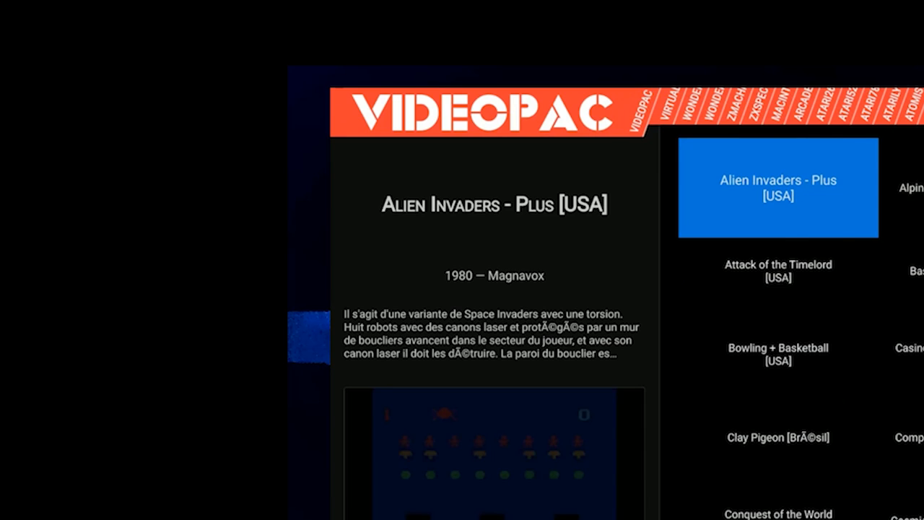
left_click(906, 187)
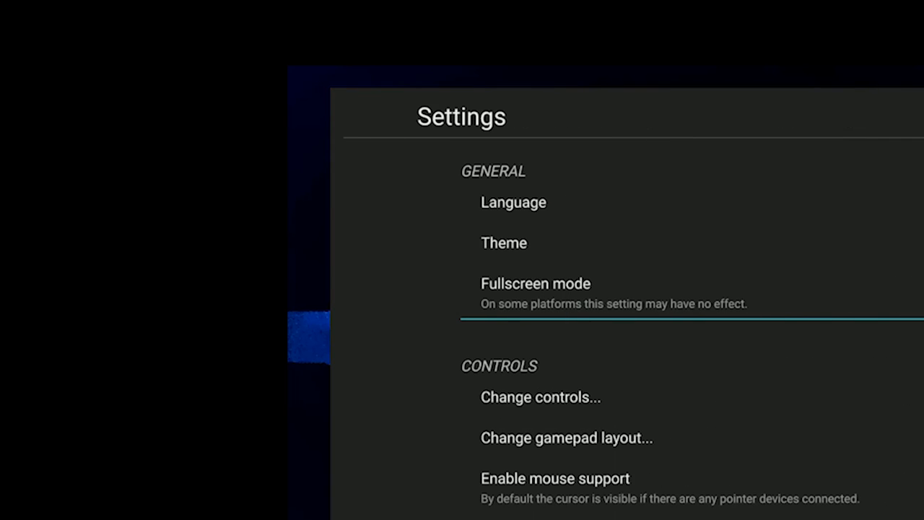
- Scroll through the Settings list, quit Pegasus and return to the front-end boot menu
scroll("down", 3)
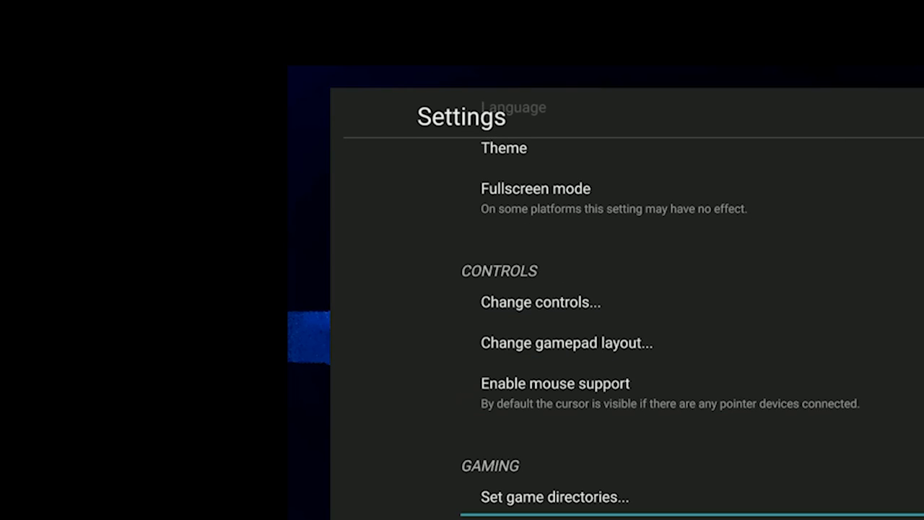
scroll("down", 3)
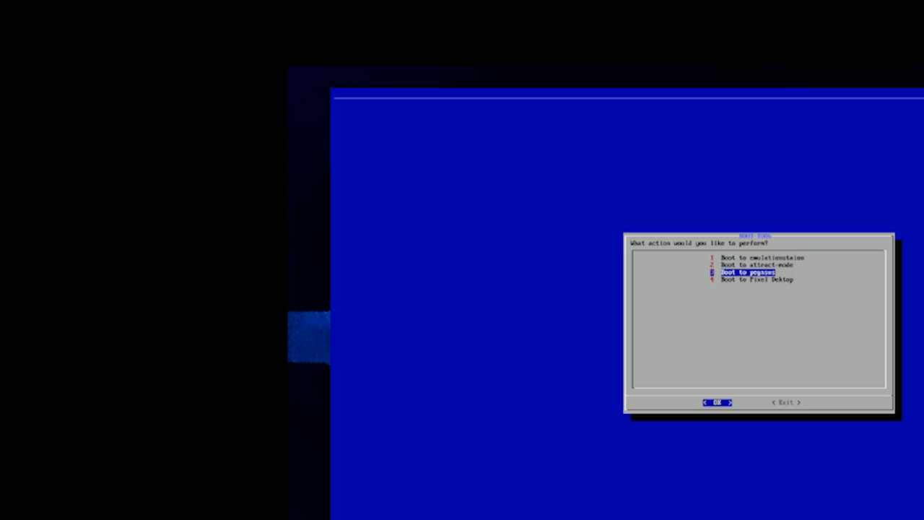
- Select 'Boot to attract-mode' in the boot menu and confirm to return to Attract-Mode
key("Down")
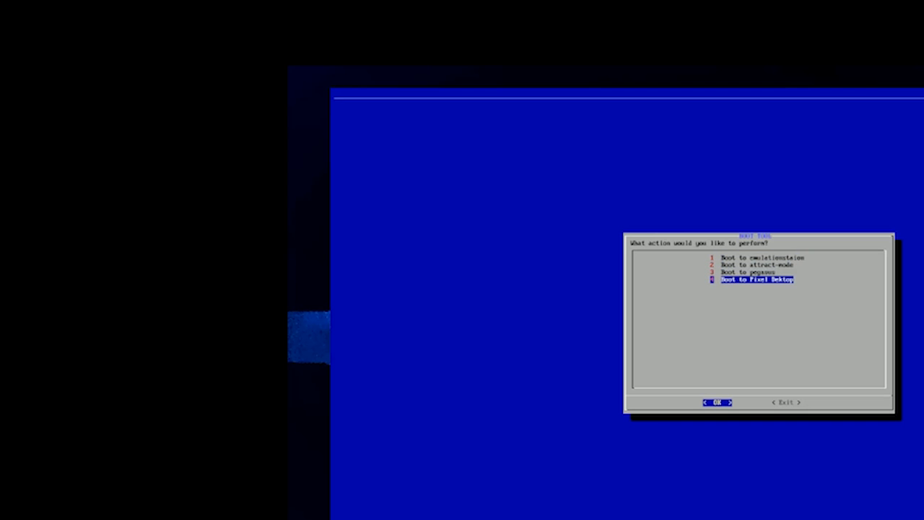
key("up")
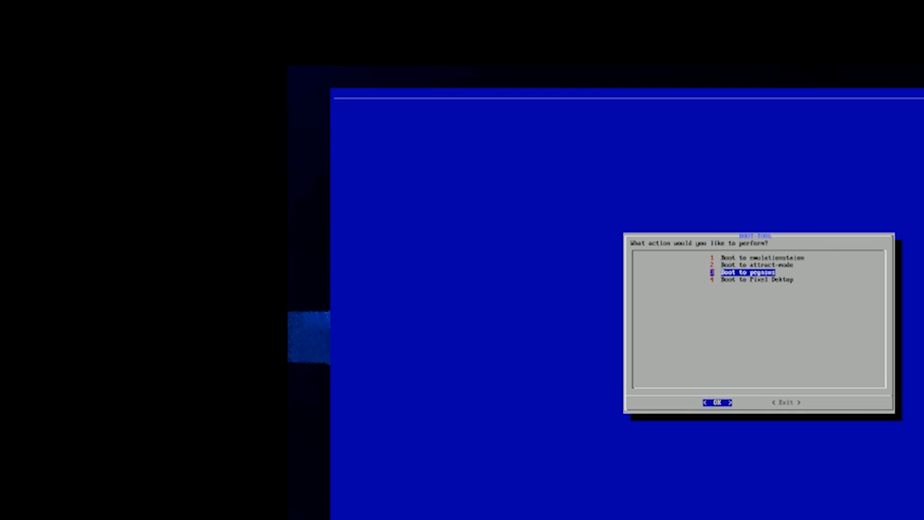
key("Up")
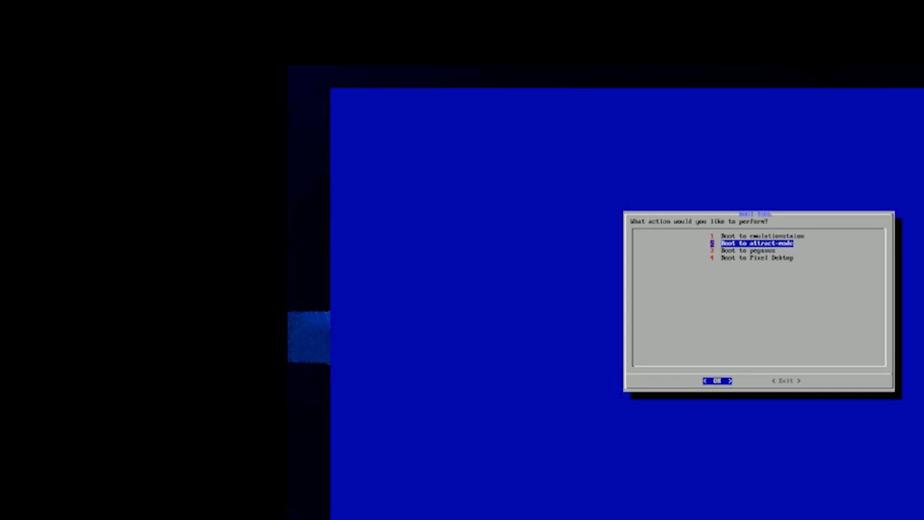
left_click(717, 381)
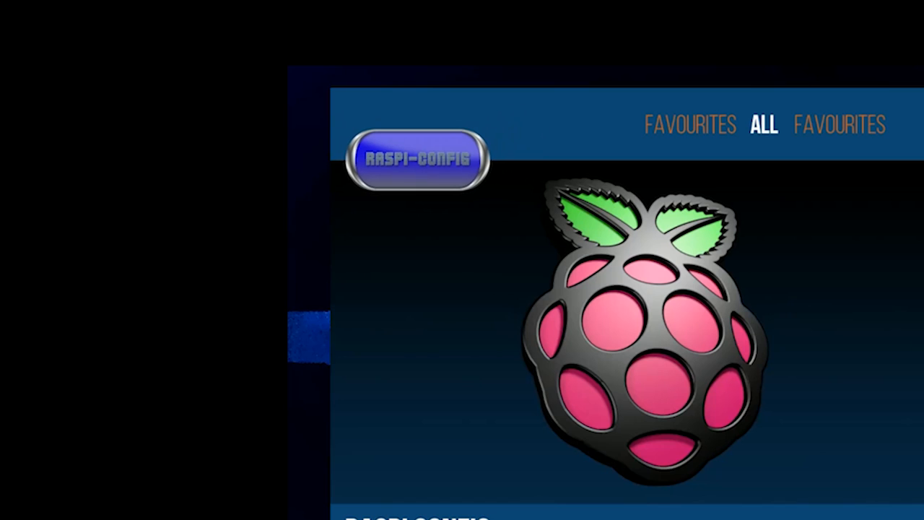